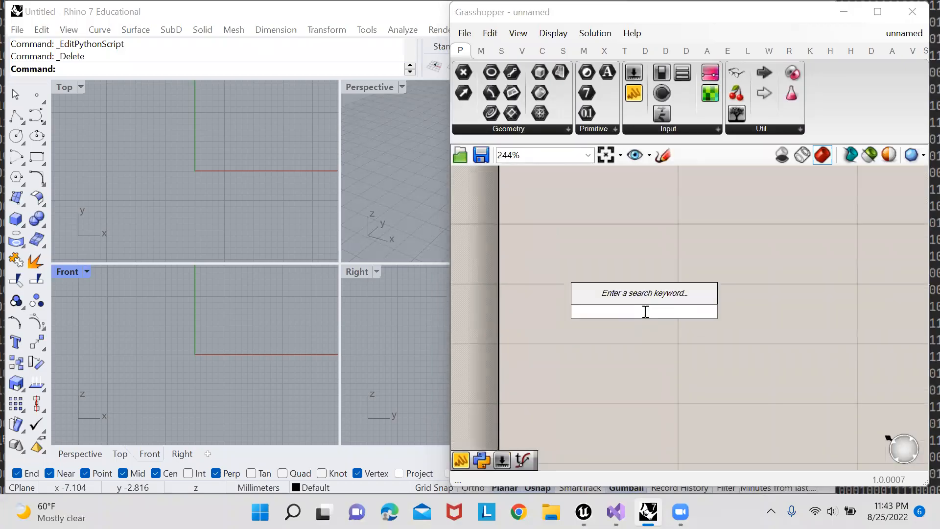
Search 'py', drop a GhPython Script component and nudge it into place on the canvas
{"action": "type", "text": "py"}
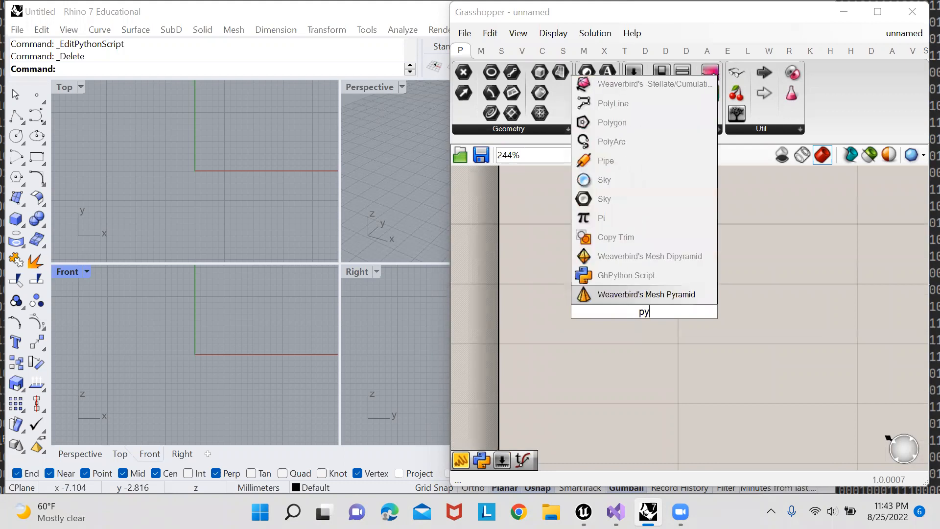
{"action": "left_click", "coordinate": [613, 275]}
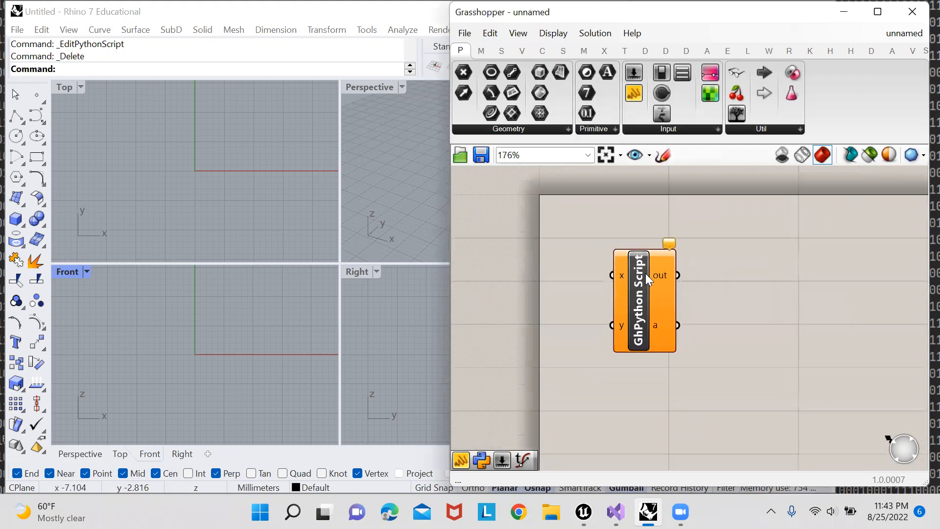
{"action": "left_click_drag", "start_coordinate": [635, 293], "coordinate": [666, 300]}
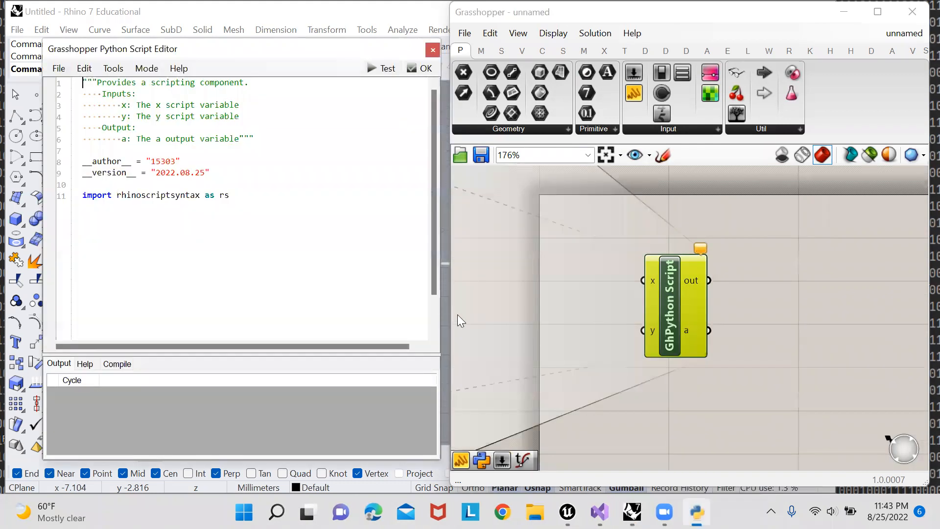
Add a print("hello world") line to the script and run it with Test
{"action": "key", "text": "enter"}
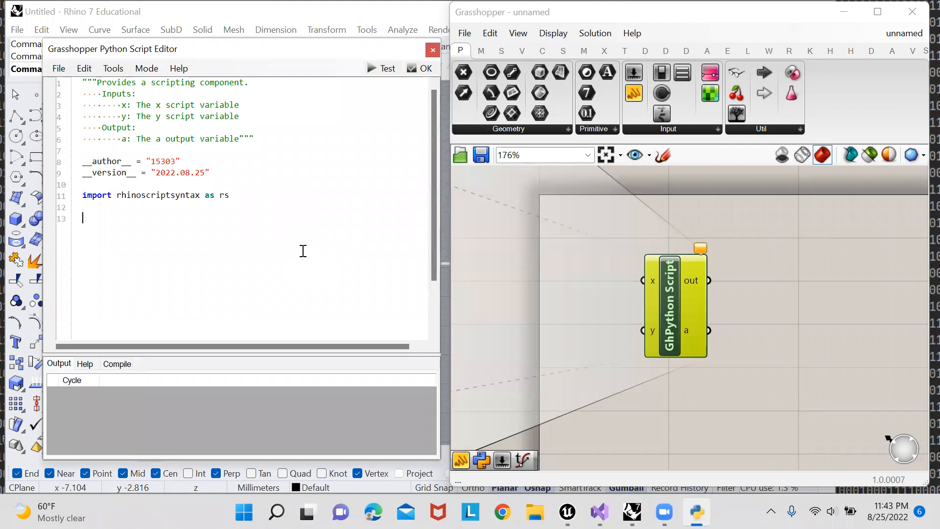
{"action": "type", "text": "print(\"hell"}
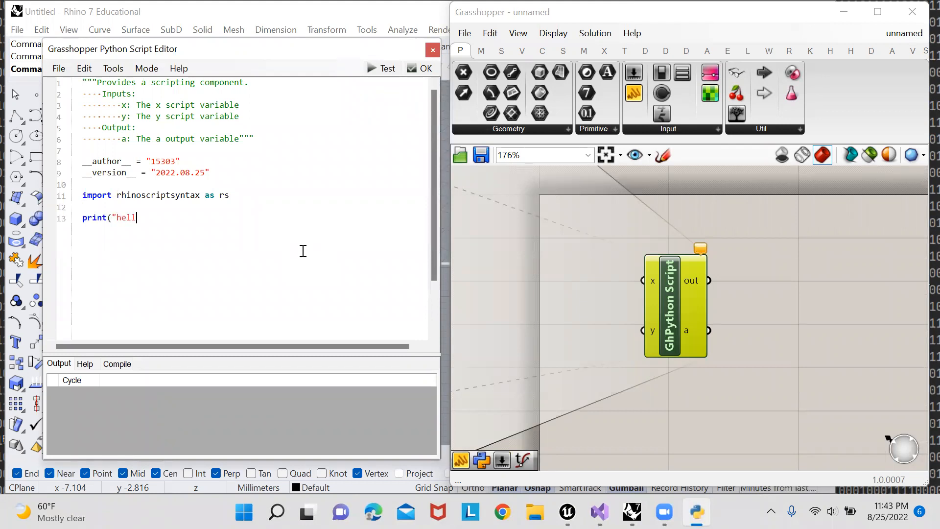
{"action": "type", "text": "o world\""}
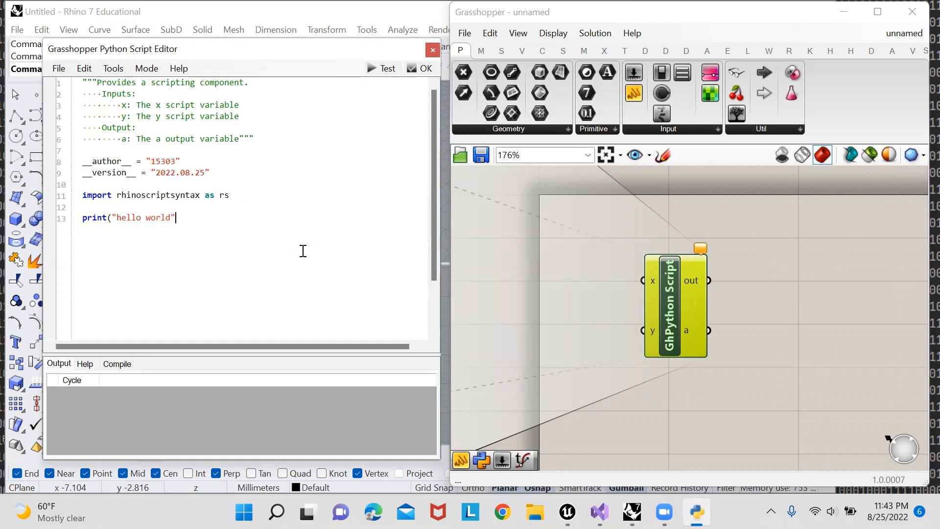
{"action": "type", "text": ")"}
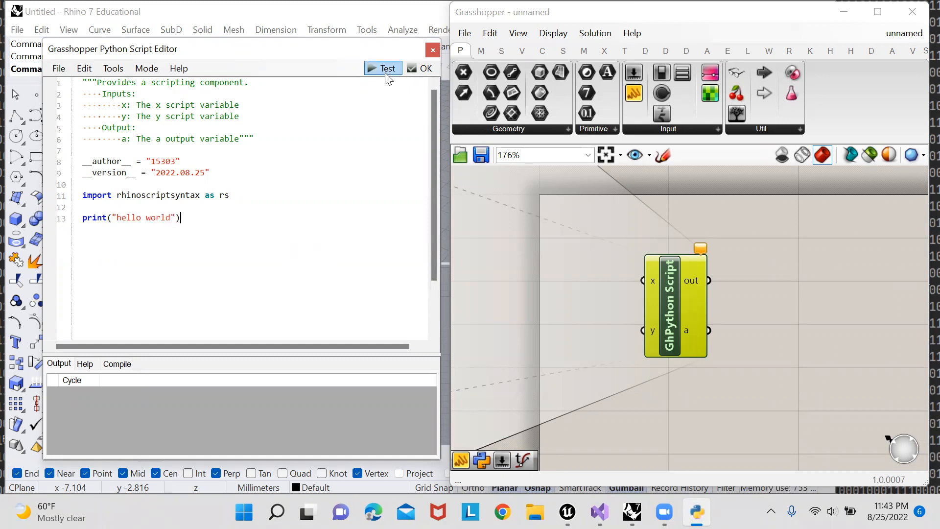
{"action": "left_click", "coordinate": [382, 68]}
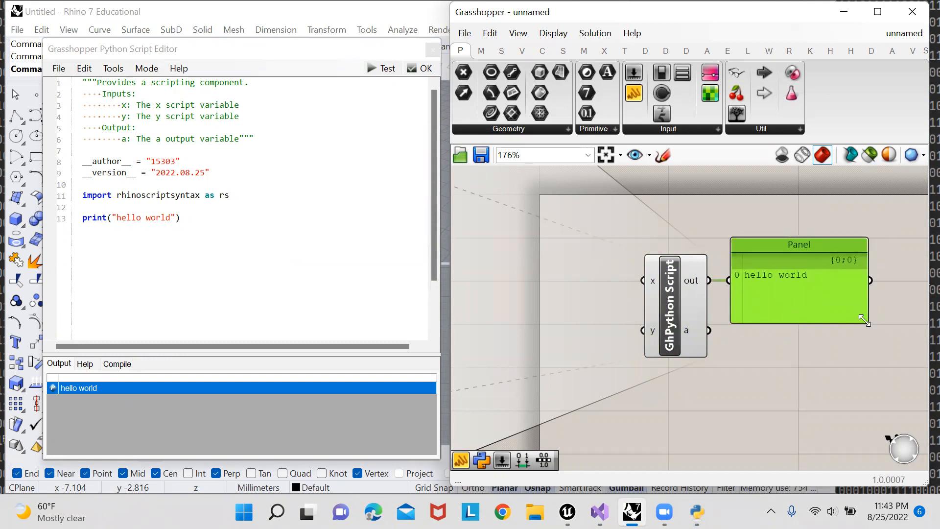
Enlarge the output panel and zoom in on the component to add output parameter b
{"action": "left_click_drag", "start_coordinate": [866, 321], "coordinate": [824, 300]}
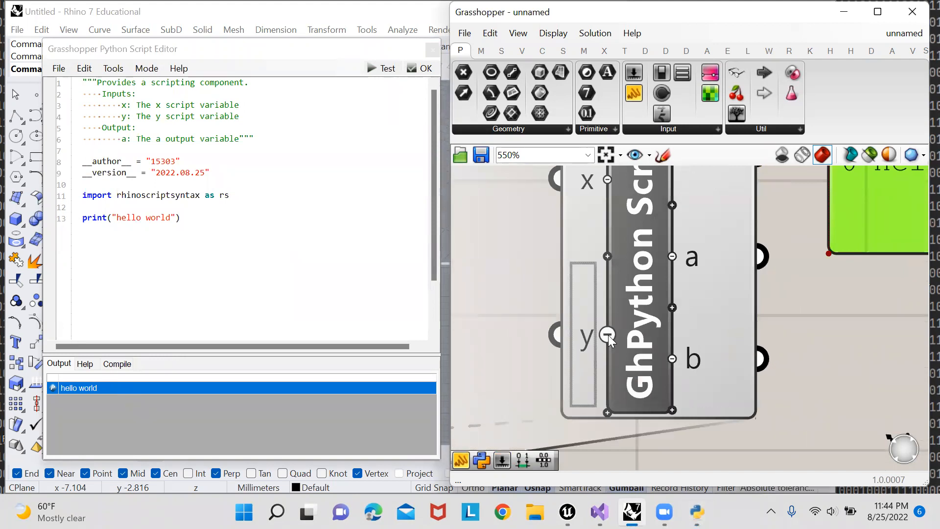
{"action": "scroll", "scroll_direction": "down", "scroll_amount": 3}
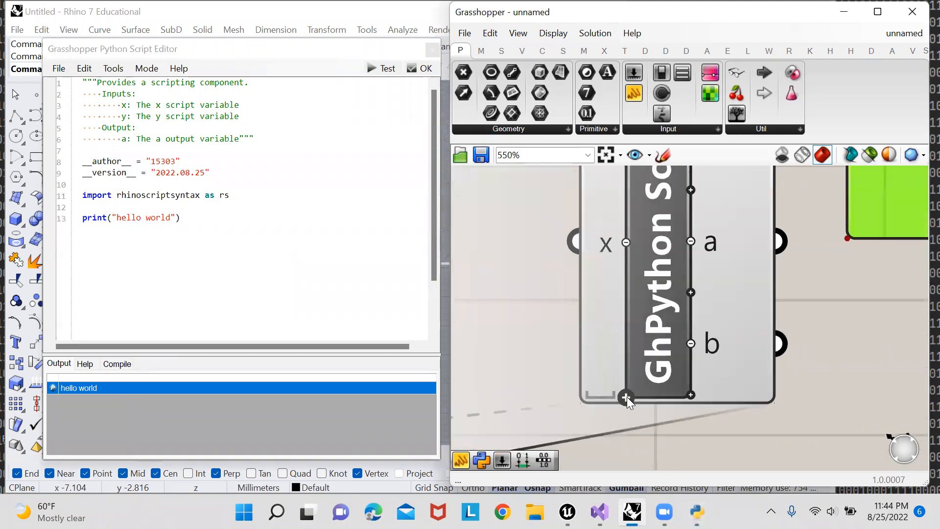
{"action": "scroll", "scroll_direction": "down", "scroll_amount": 3}
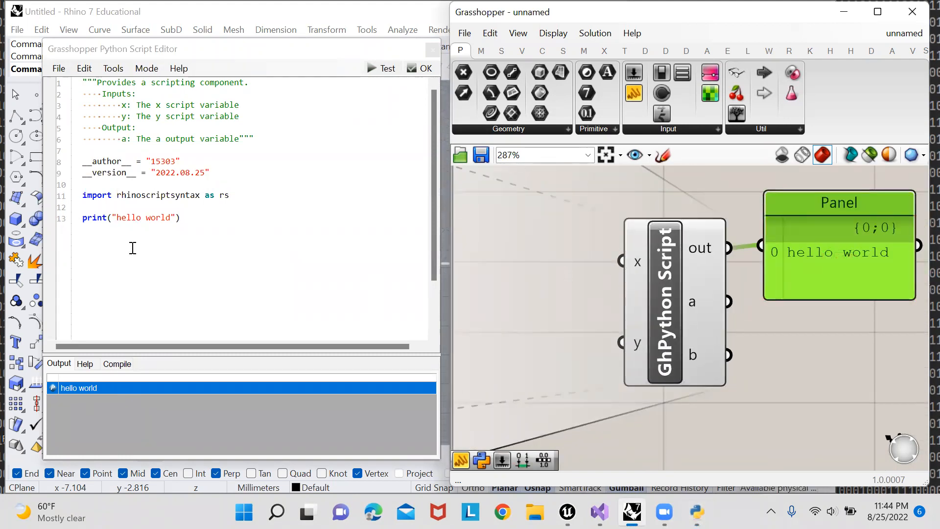
Replace the hello world text so the line reads print(x), ready for the panel holding 3
{"action": "double_click", "coordinate": [142, 217]}
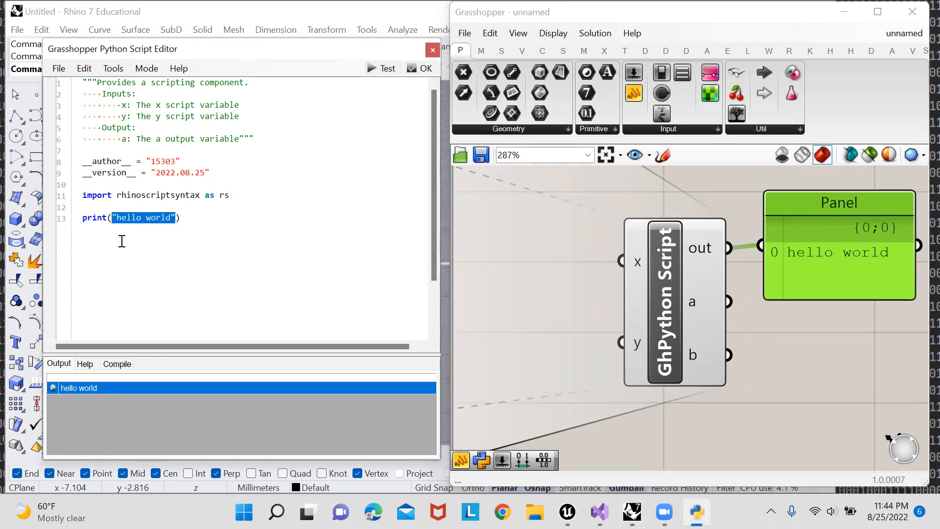
{"action": "type", "text": "x)"}
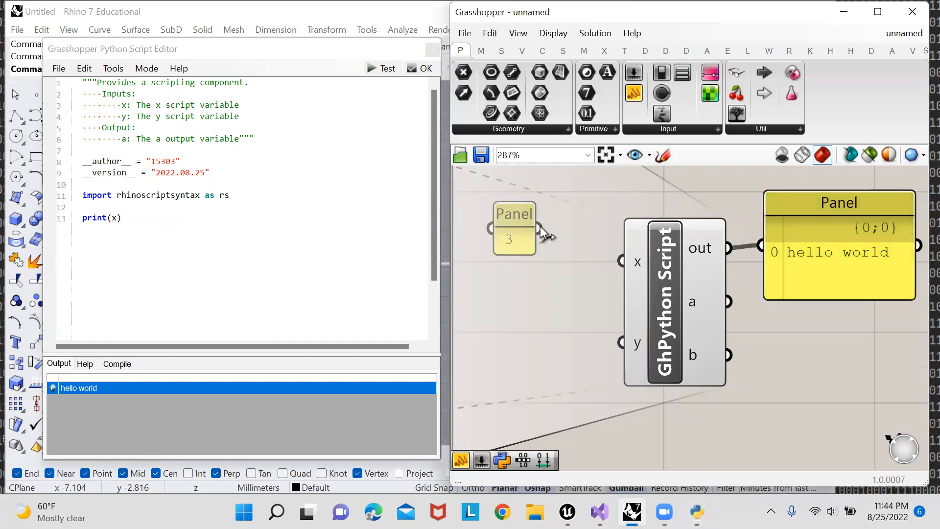
{"action": "scroll", "scroll_direction": "down", "scroll_amount": 3}
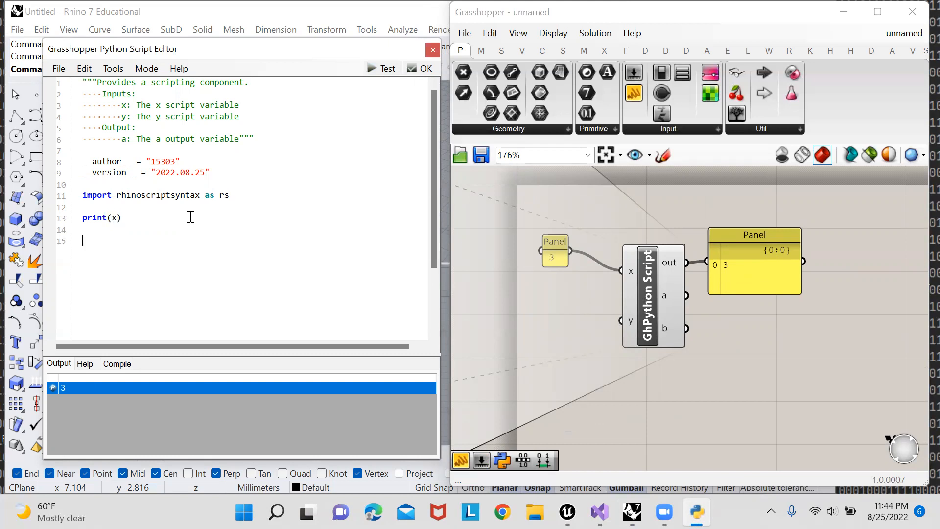
Write a = x * x (after trying x**2) and run it, producing the runtime type error
{"action": "type", "text": "a"}
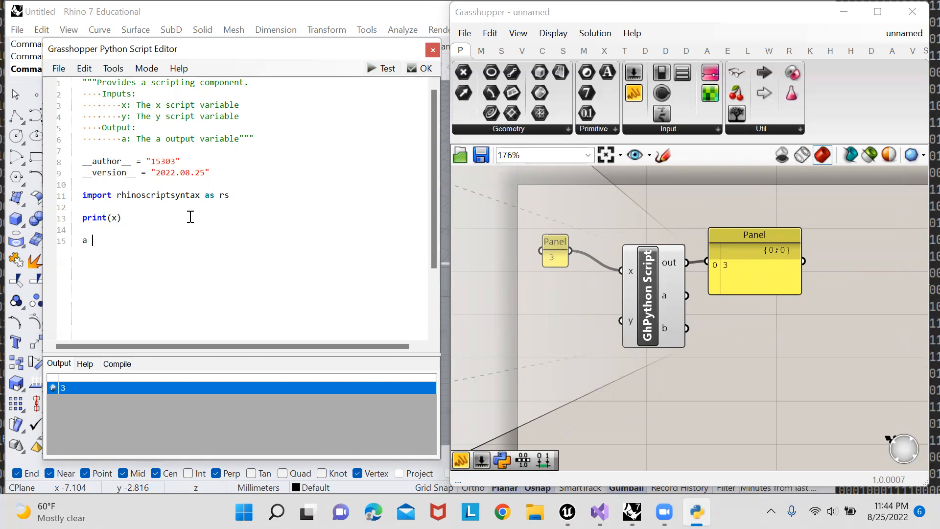
{"action": "type", "text": "="}
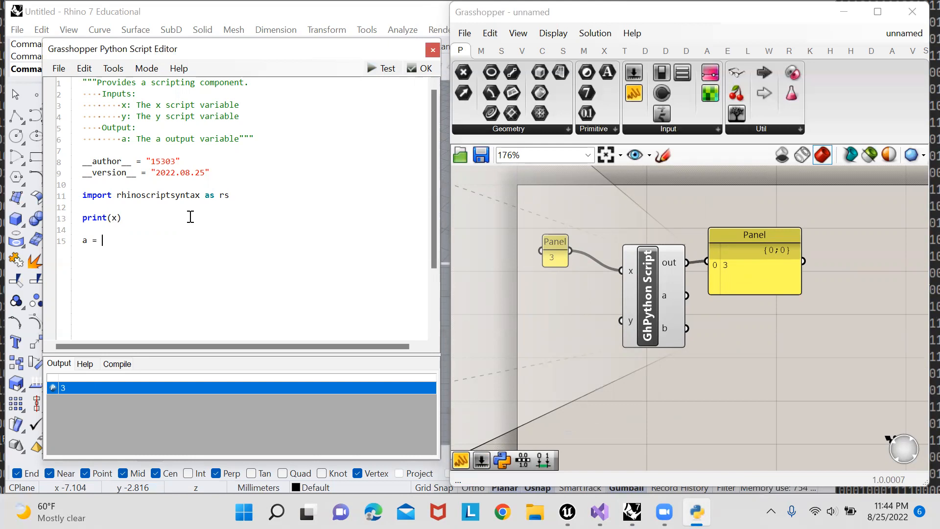
{"action": "type", "text": "x**"}
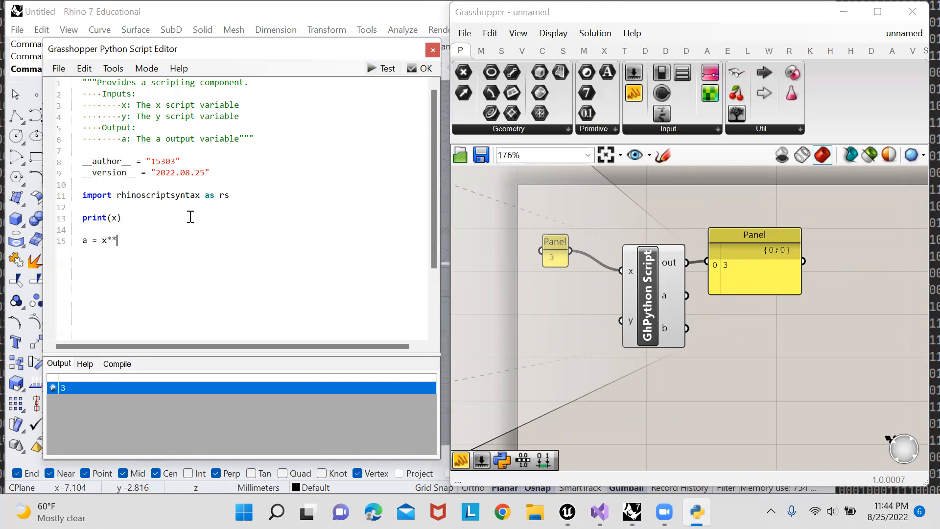
{"action": "type", "text": "2"}
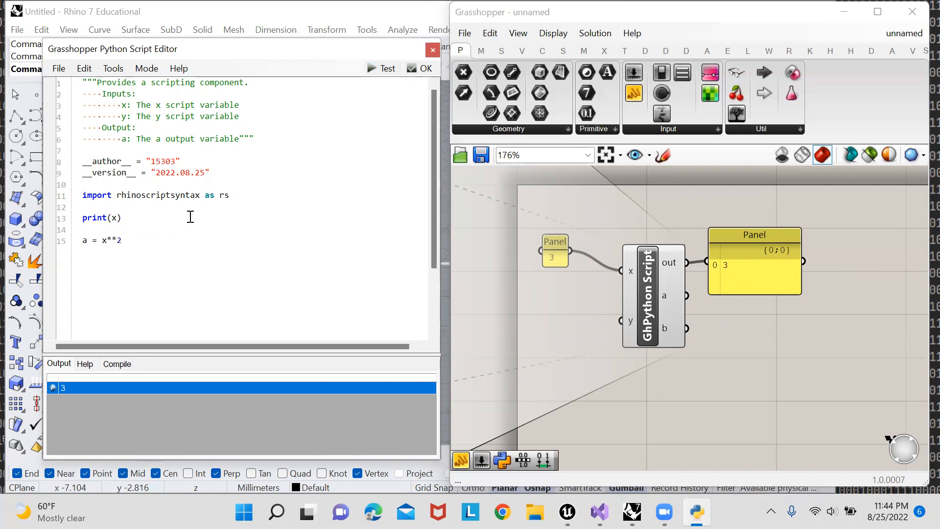
{"action": "key", "text": "BackSpace"}
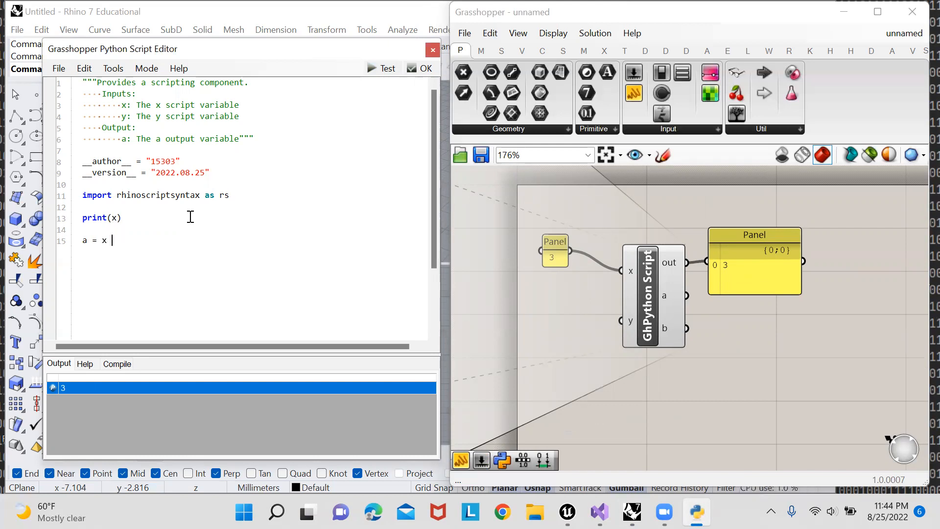
{"action": "type", "text": "* x"}
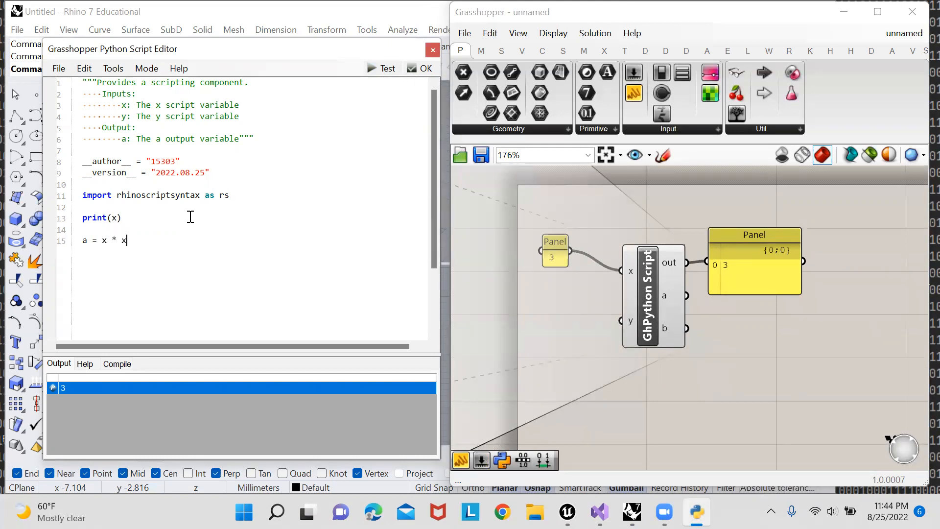
{"action": "left_click", "coordinate": [383, 68]}
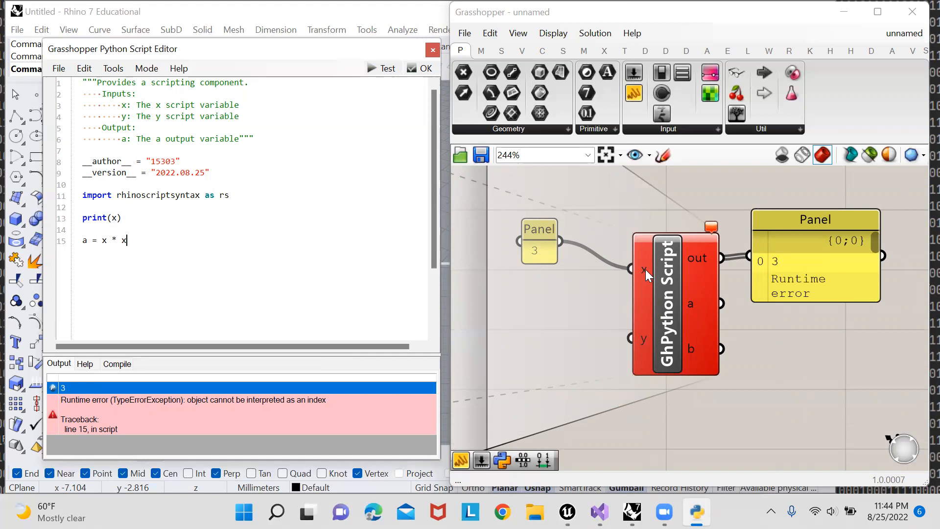
Set the x input's Type hint to float so the script runs and shows 3.0
{"action": "right_click", "coordinate": [643, 269]}
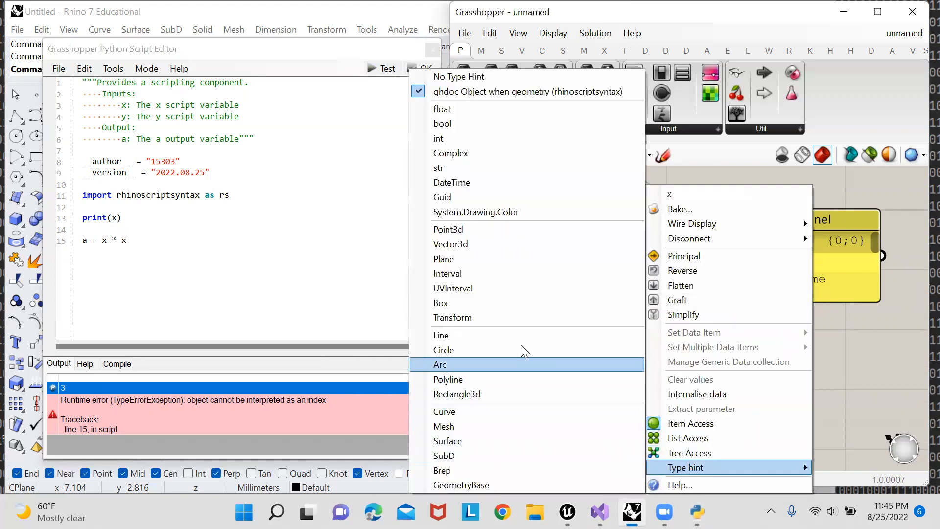
{"action": "mouse_move", "coordinate": [455, 138]}
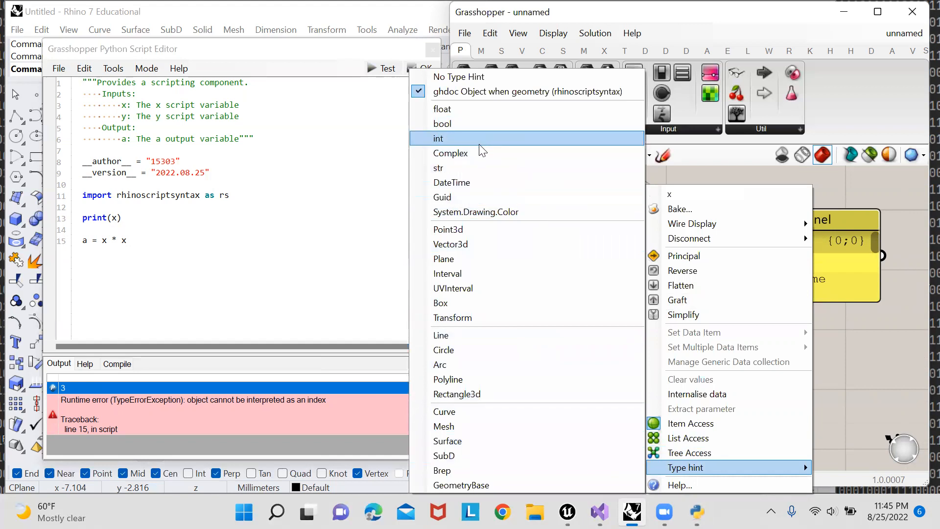
{"action": "mouse_move", "coordinate": [441, 109]}
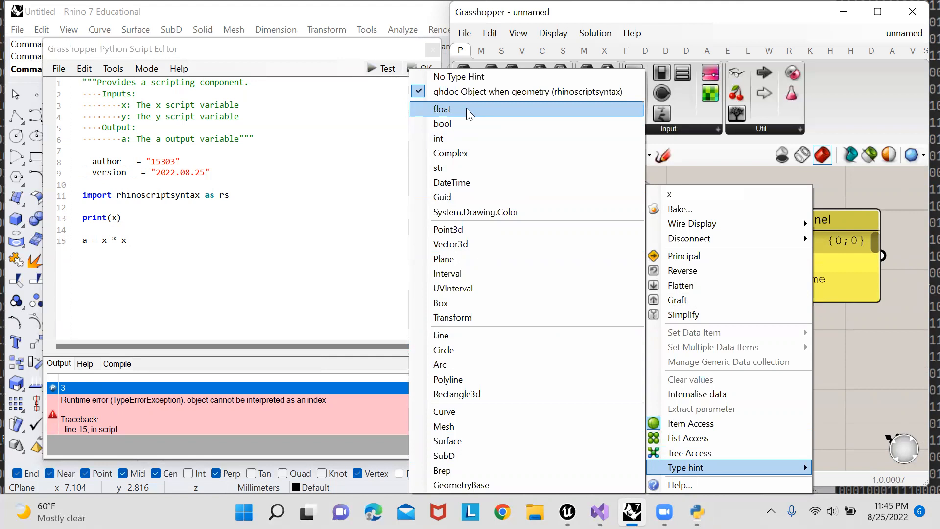
{"action": "left_click", "coordinate": [442, 108]}
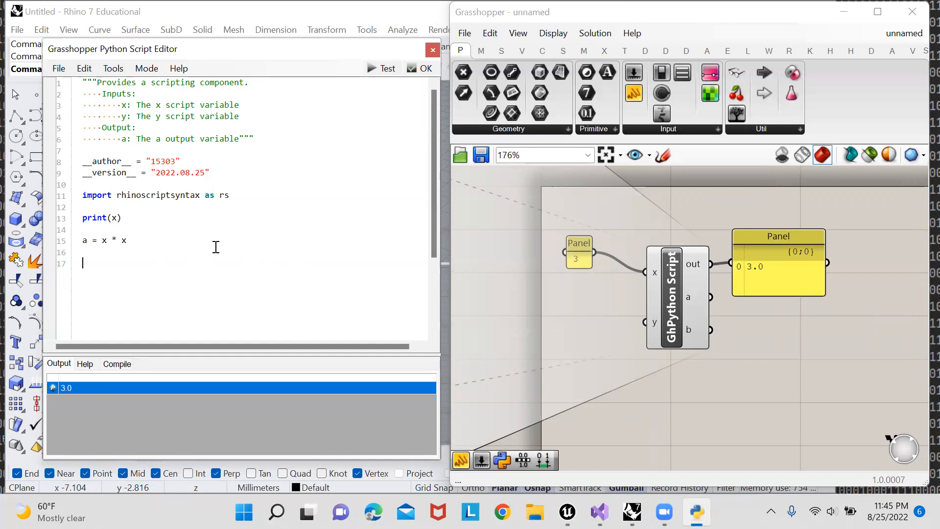
{"action": "type", "text": "rs."}
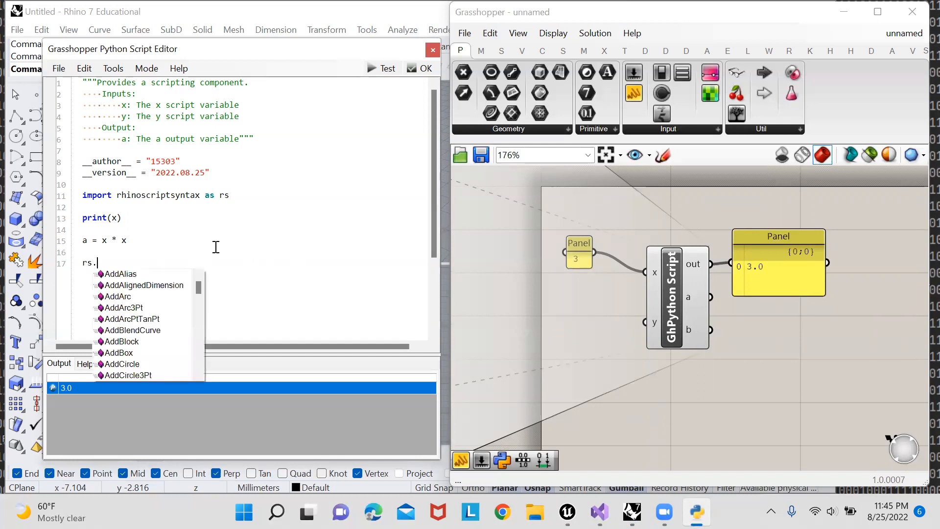
{"action": "scroll", "scroll_direction": "down", "scroll_amount": 3}
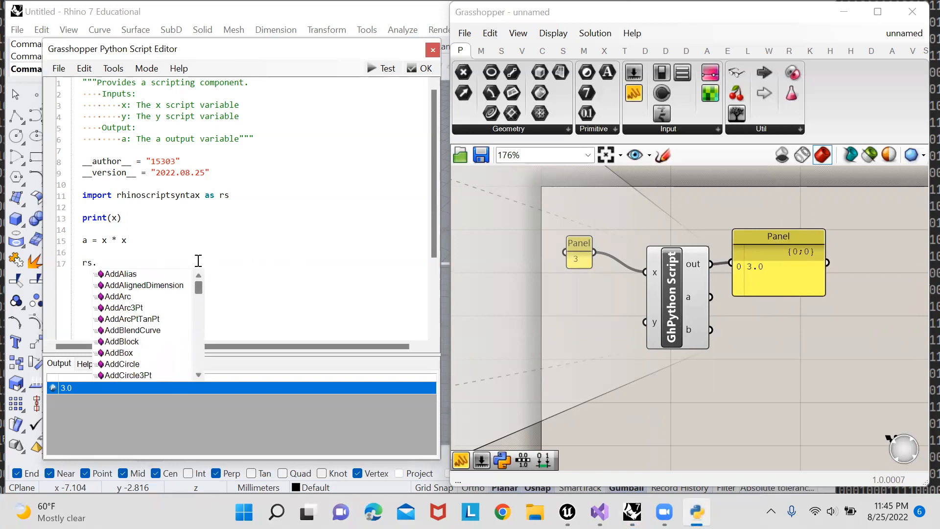
{"action": "type", "text": "create"}
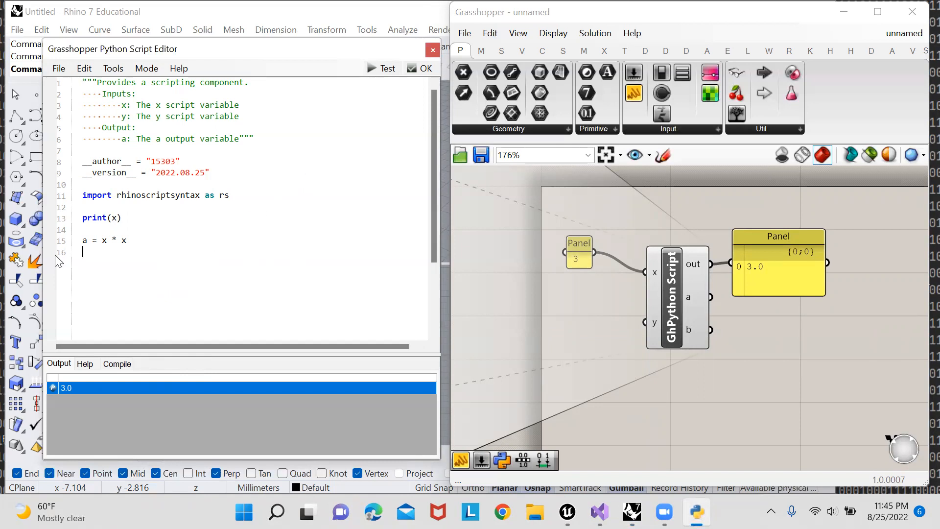
{"action": "mouse_move", "coordinate": [810, 417]}
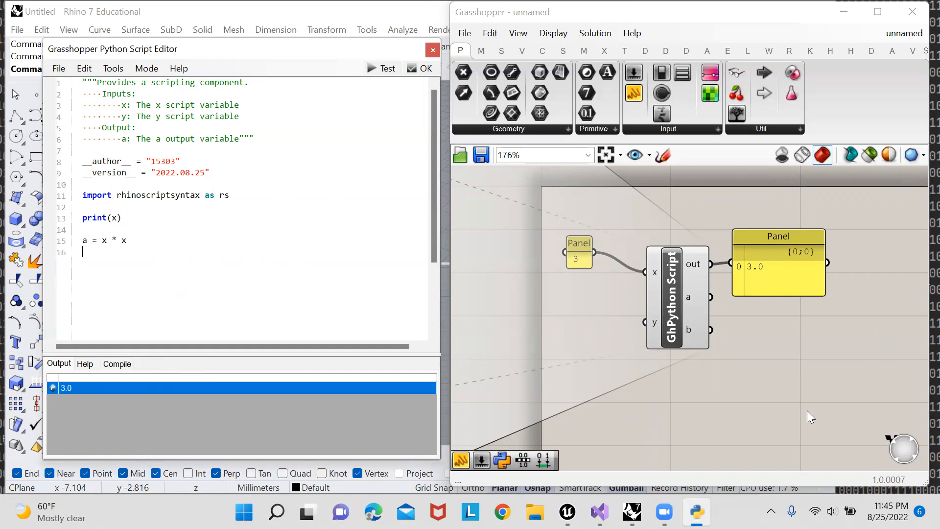